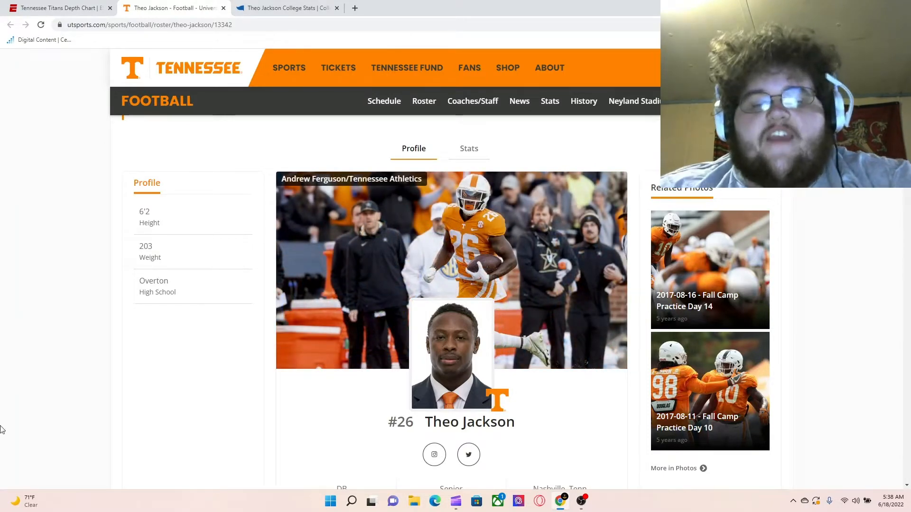
# Scroll Theo Jackson's Tennessee roster page down to his biography, honors and career summary
pyautogui.scroll(-3)
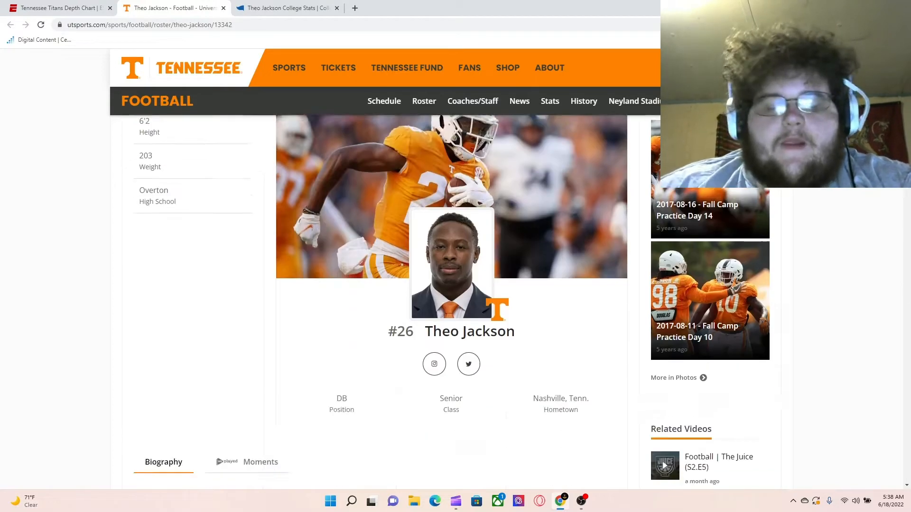
pyautogui.scroll(-3)
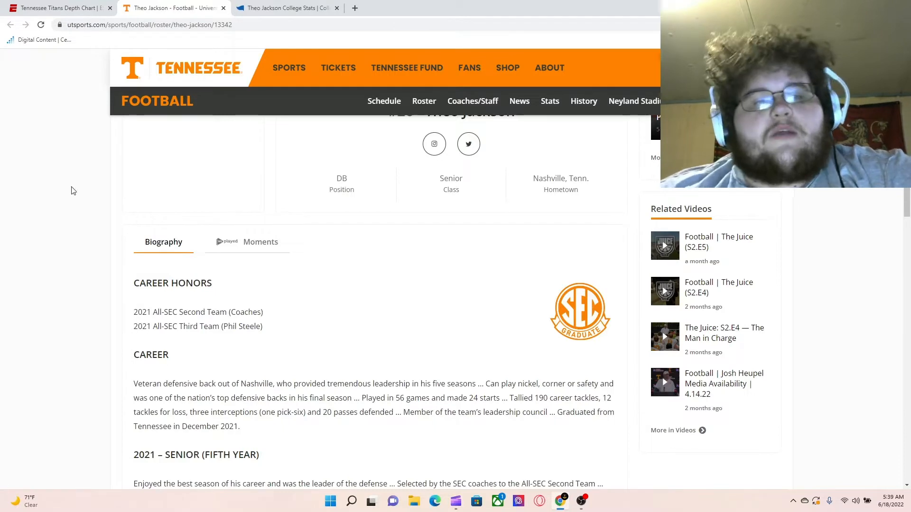
# Switch to the Theo Jackson College Stats tab to view his Defense & Fumbles table
pyautogui.click(284, 8)
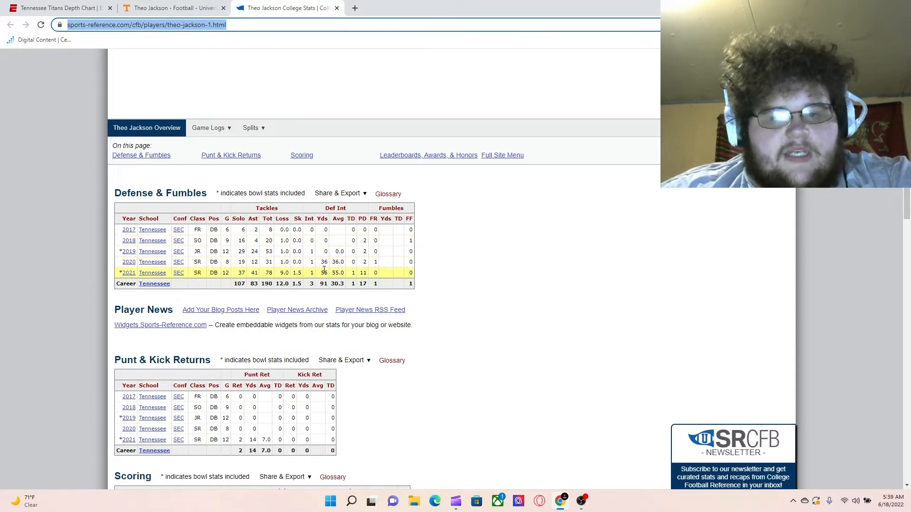
pyautogui.moveTo(406, 241)
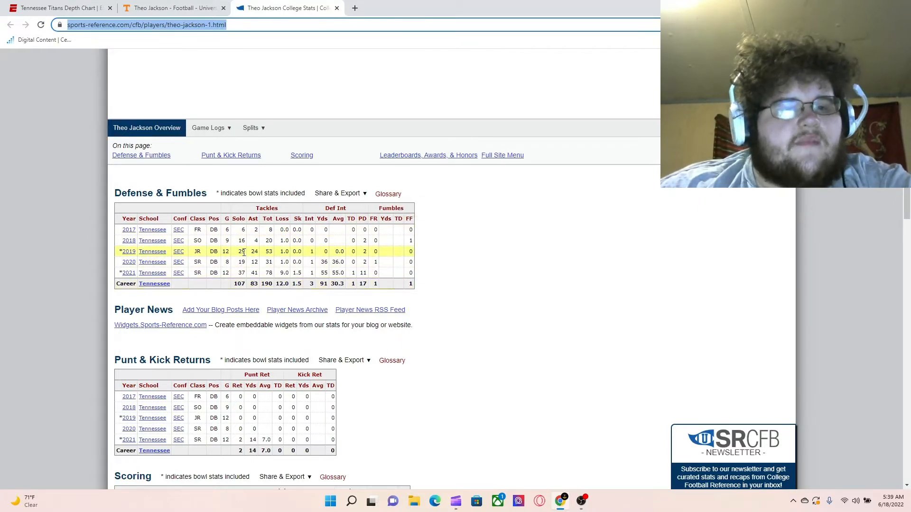
pyautogui.moveTo(258, 272)
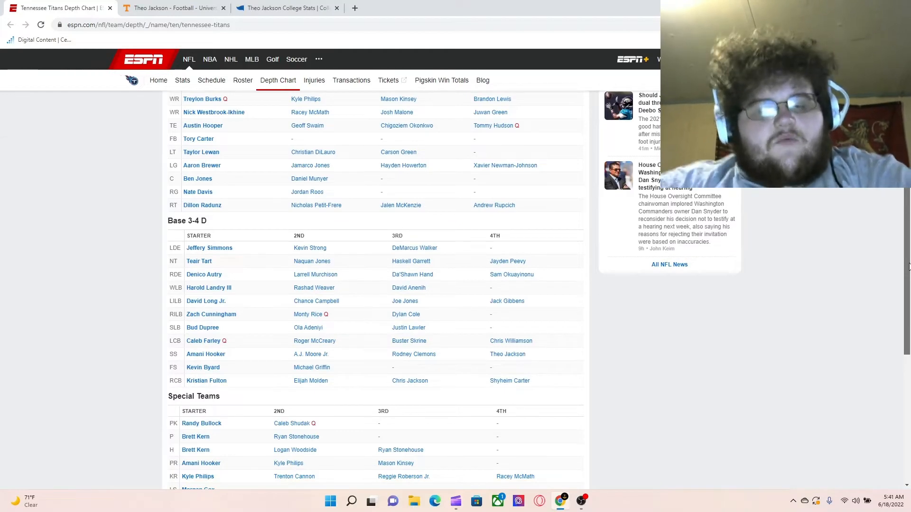
pyautogui.moveTo(327, 374)
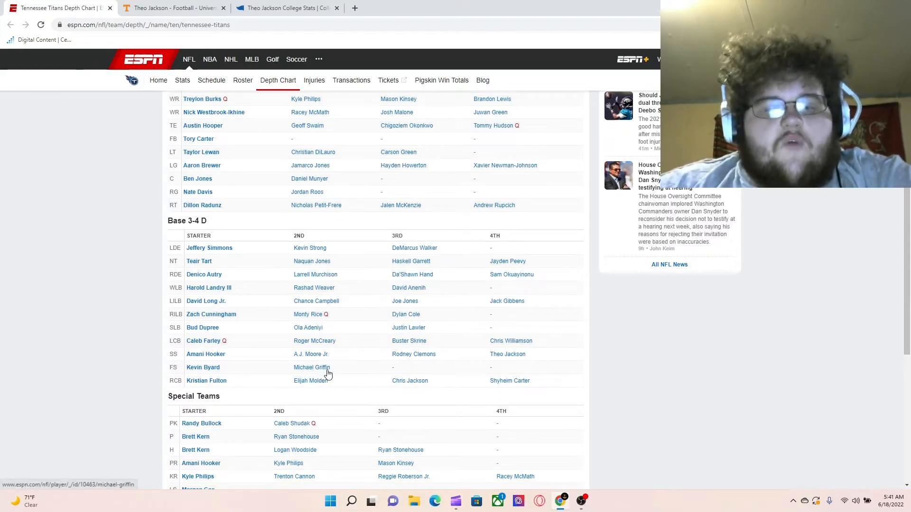
pyautogui.moveTo(278, 363)
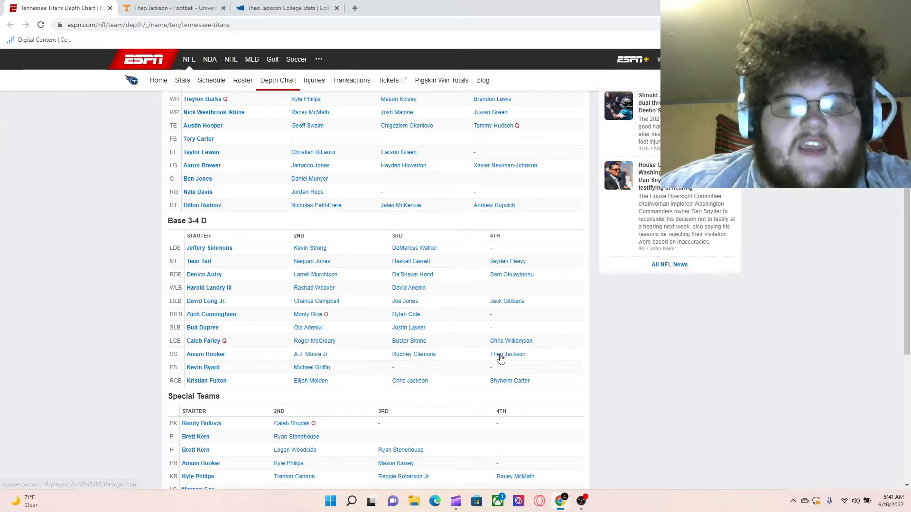
pyautogui.moveTo(536, 365)
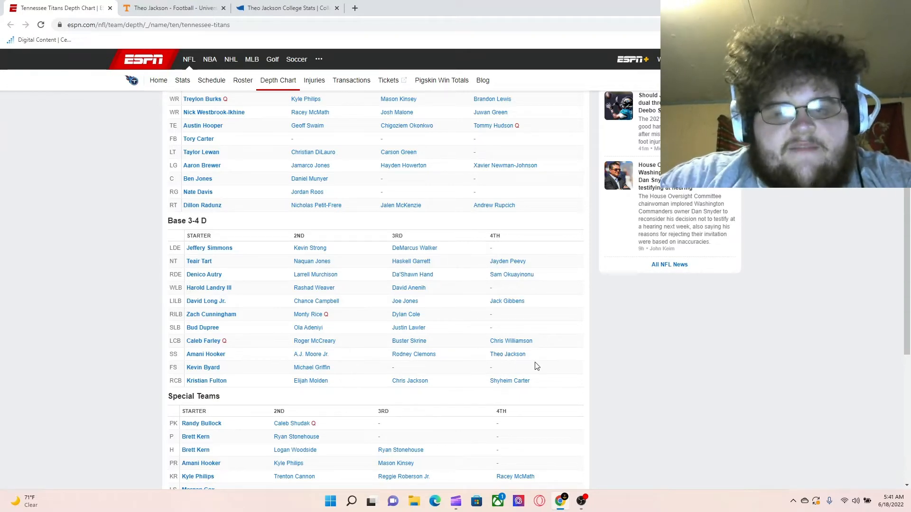
pyautogui.moveTo(507, 354)
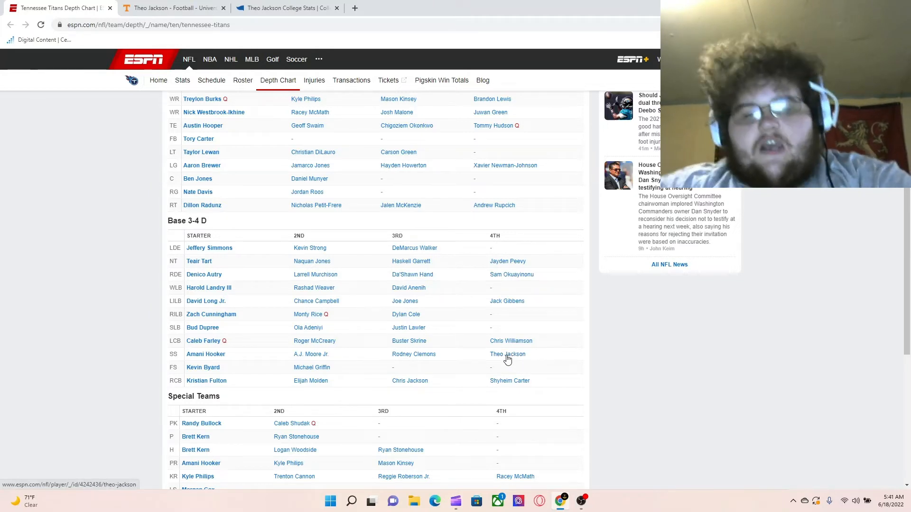
pyautogui.moveTo(222, 375)
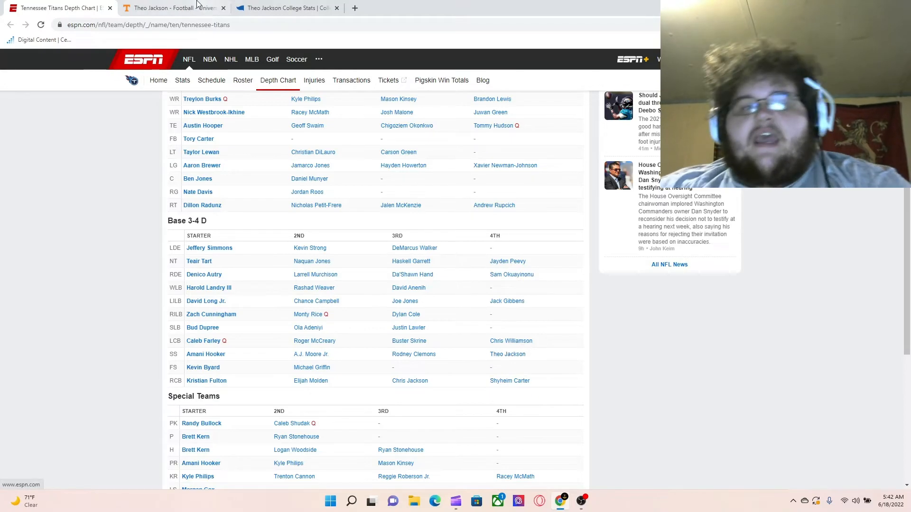
pyautogui.click(285, 8)
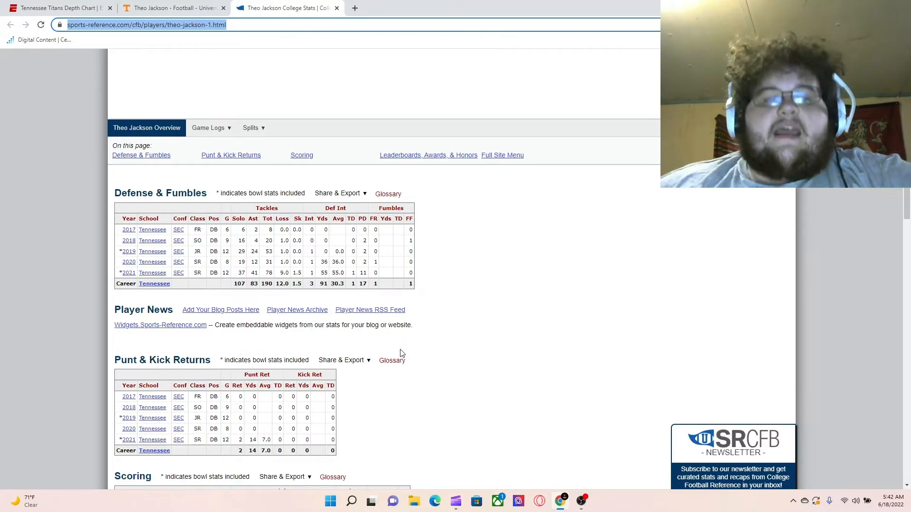
pyautogui.click(58, 7)
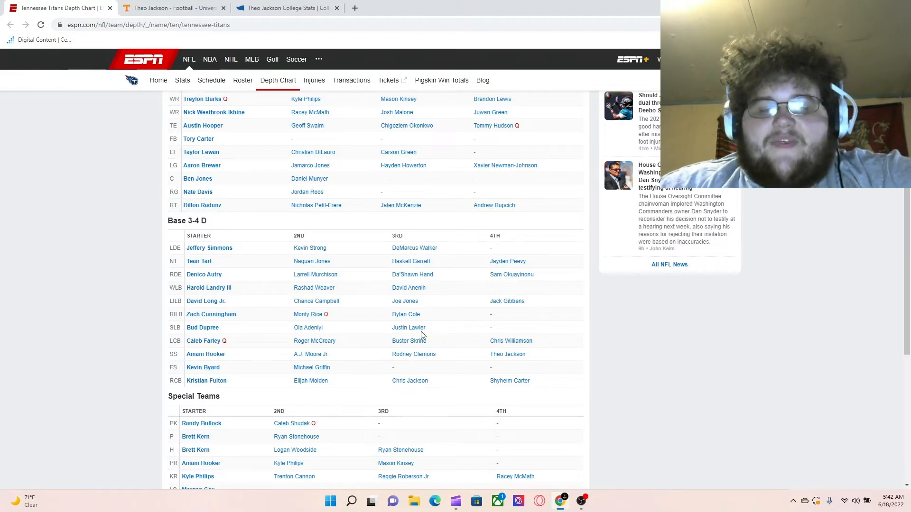
pyautogui.moveTo(313, 381)
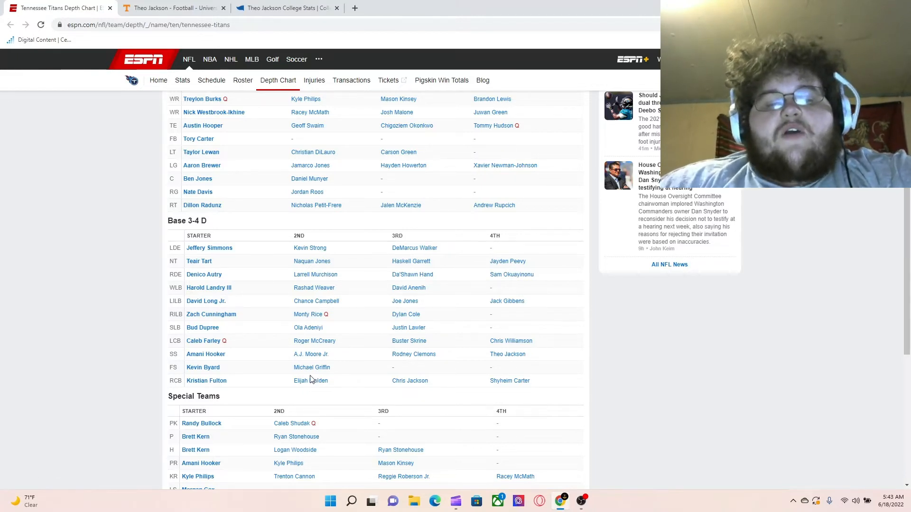
pyautogui.moveTo(311, 368)
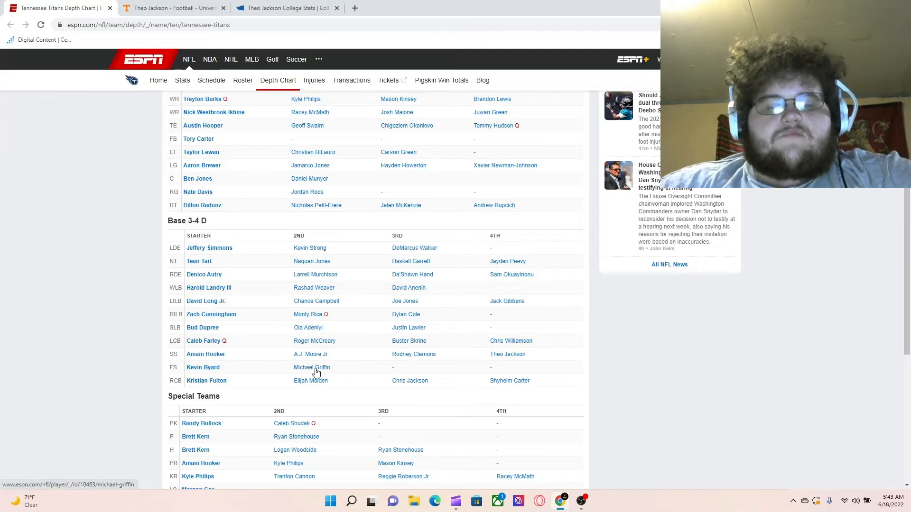
# Open Michael Griffin's ESPN profile from the depth chart, then start a blank tab
pyautogui.click(312, 368)
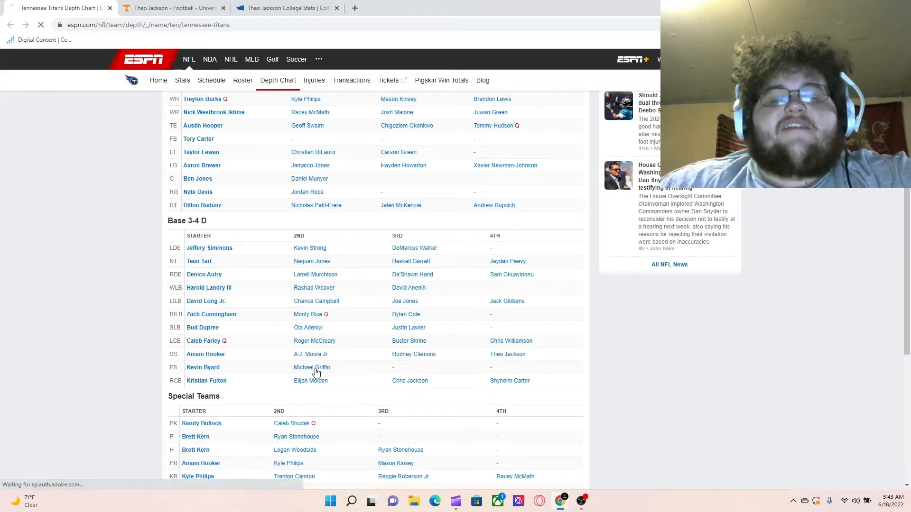
pyautogui.click(312, 367)
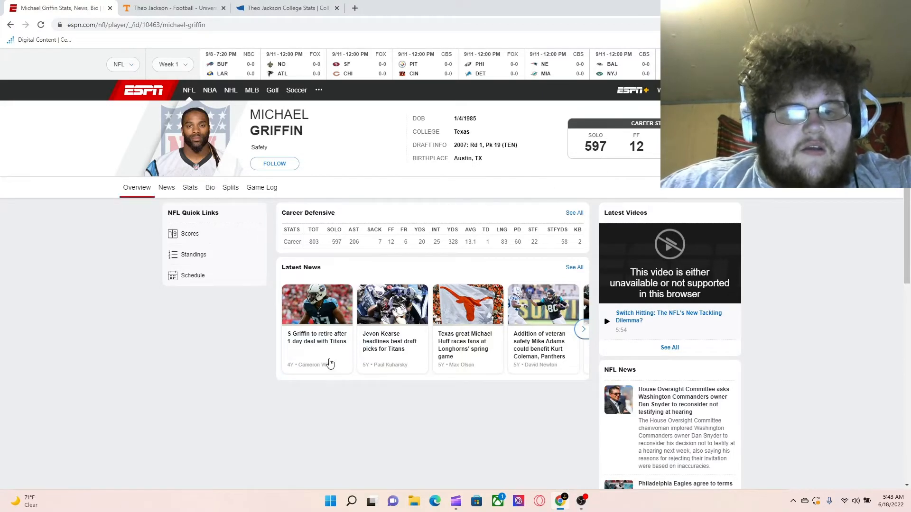
pyautogui.moveTo(324, 372)
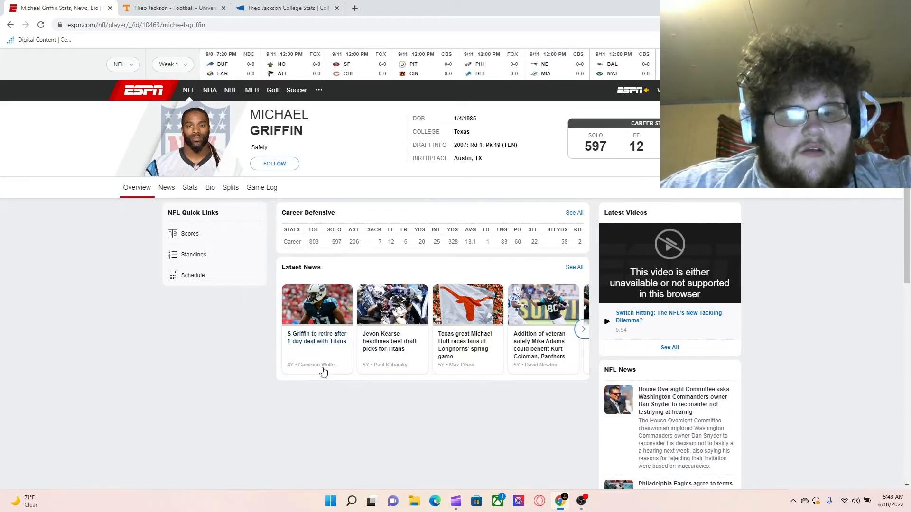
pyautogui.moveTo(282, 187)
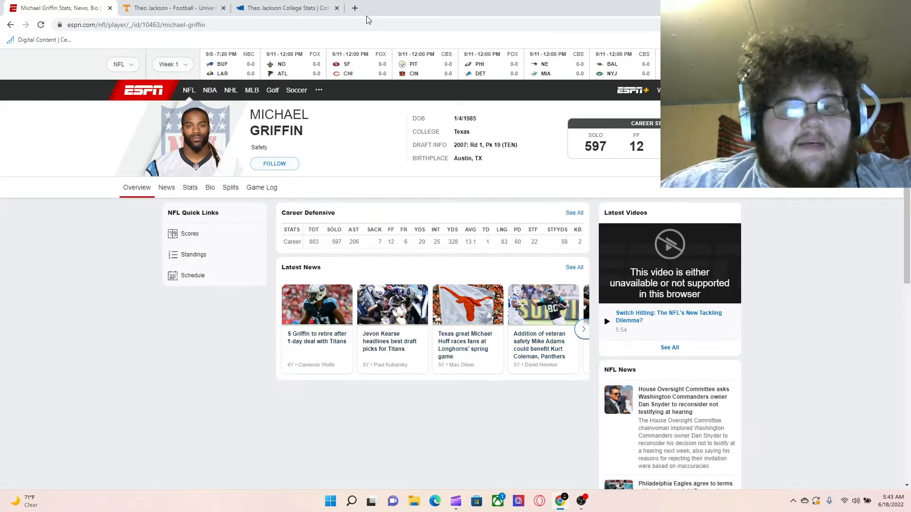
pyautogui.click(354, 8)
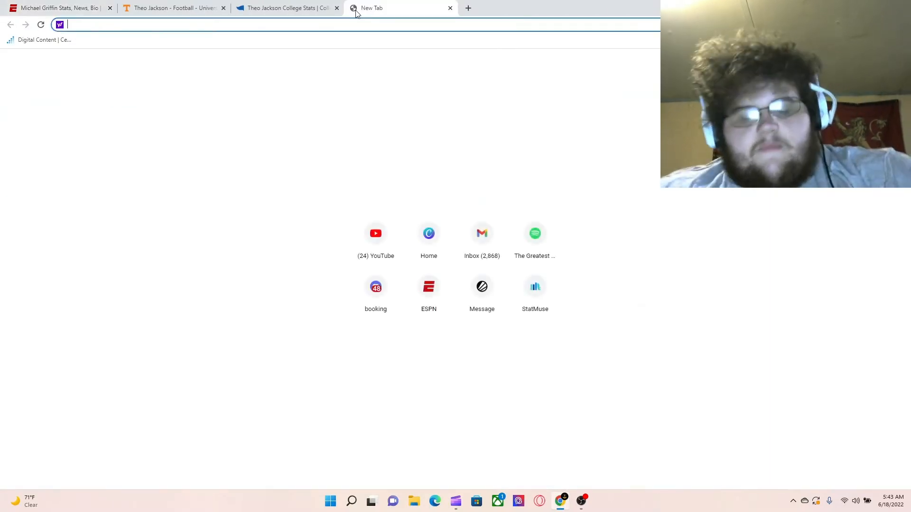
# Search for Michael Griffin by entering 'MICHALE' in the new tab's address bar
pyautogui.write('MICHALE')
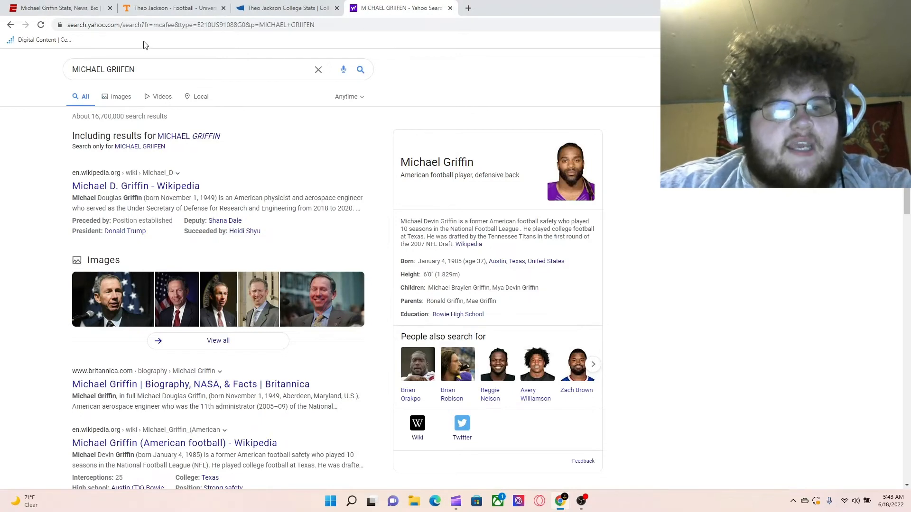
# Refine the Yahoo search to 'michael griffin titans' and return to the Titans depth chart tab
pyautogui.write('michael griffin titans')
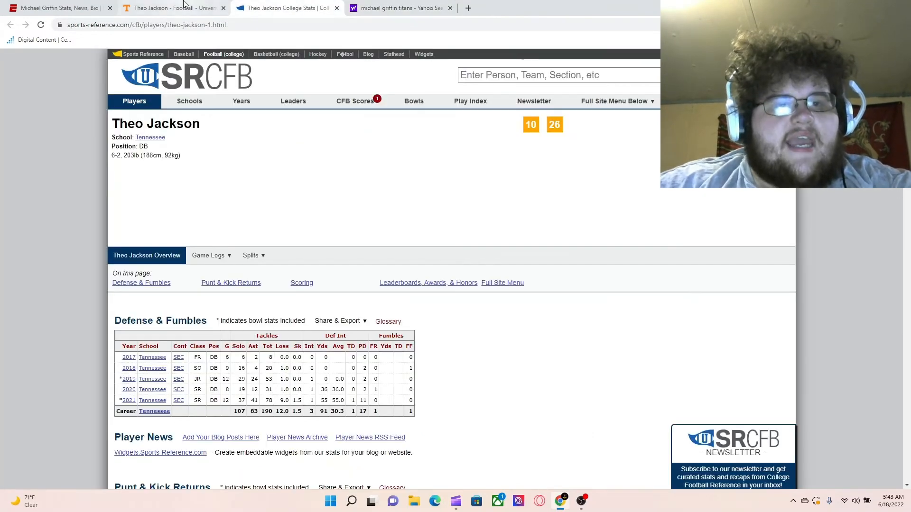
pyautogui.click(55, 8)
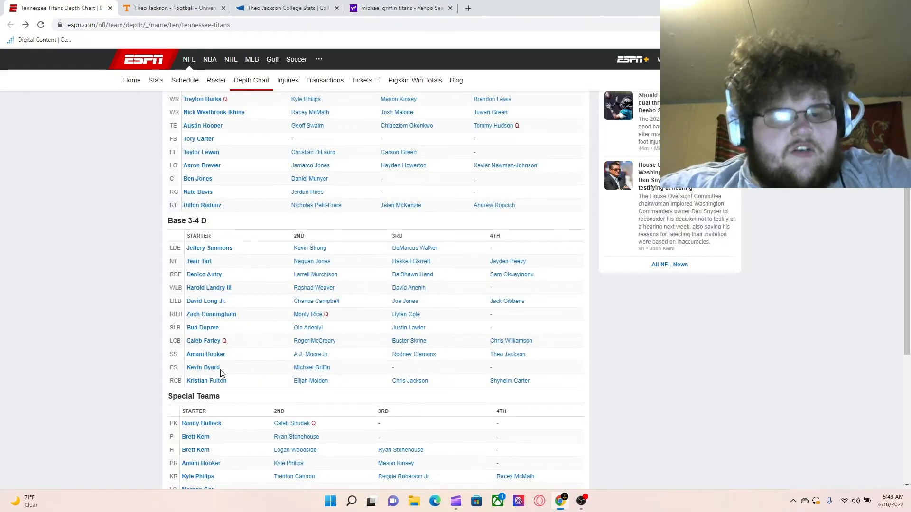
pyautogui.moveTo(246, 383)
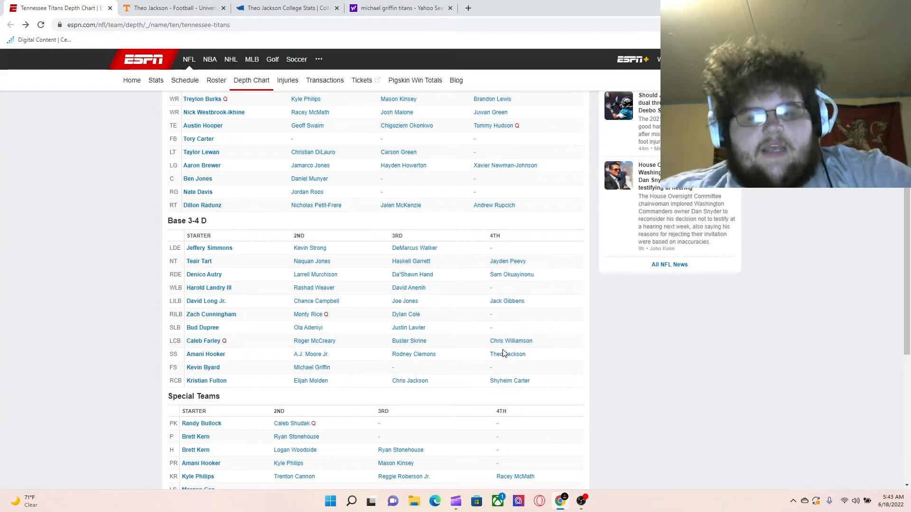
pyautogui.moveTo(312, 367)
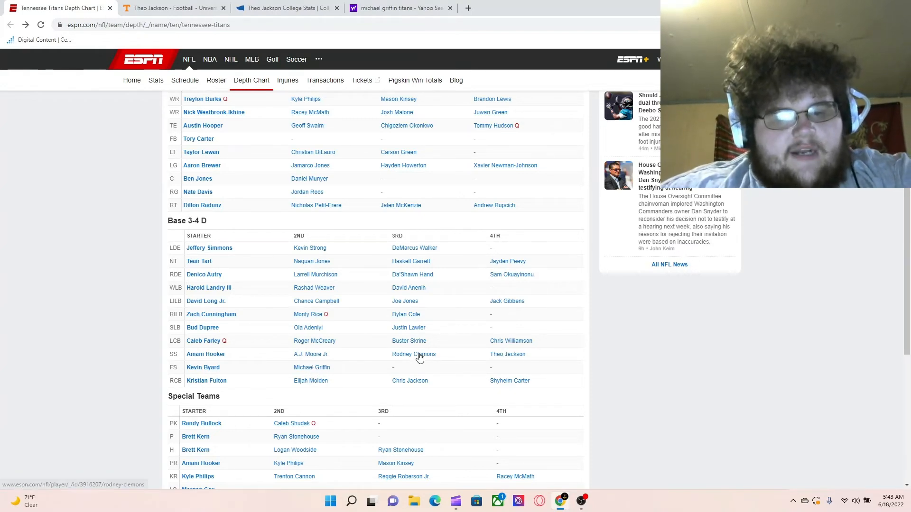
# Review the depth chart's defensive back rows, with Griffin at free safety and Jackson at strong safety
pyautogui.click(413, 354)
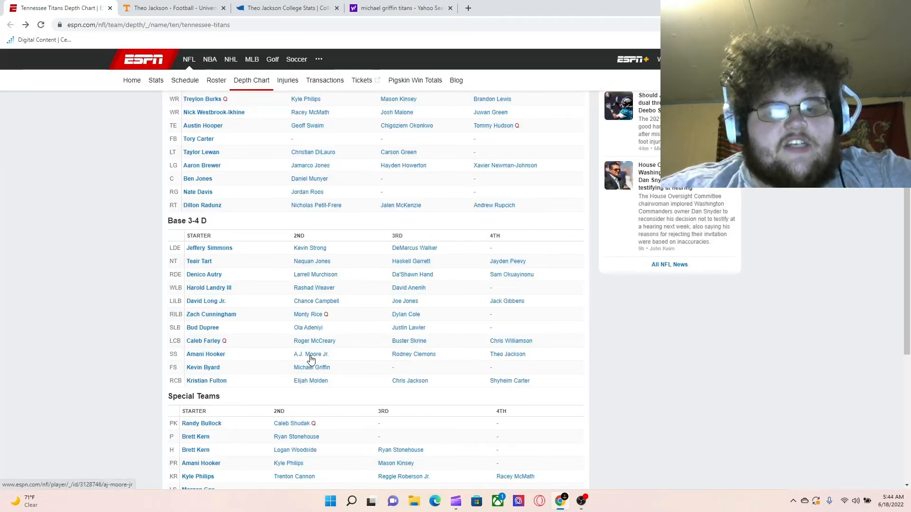
pyautogui.click(310, 354)
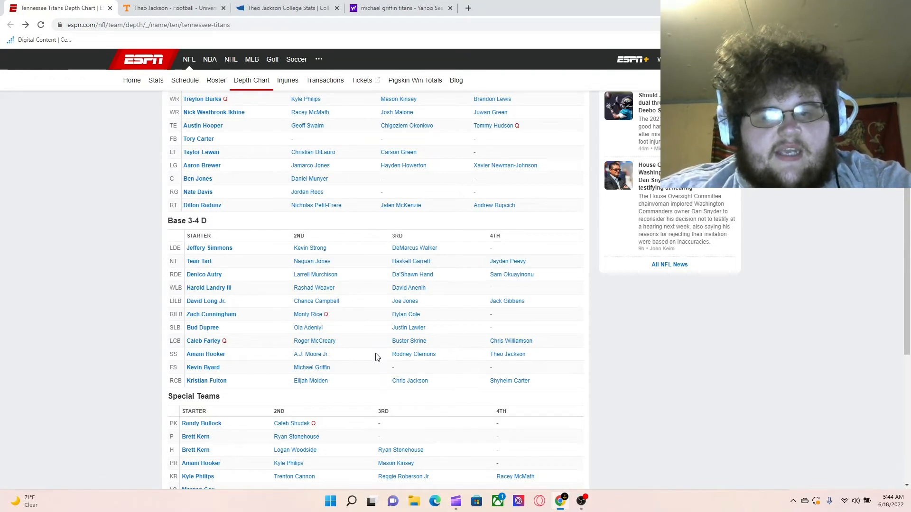
pyautogui.moveTo(205, 354)
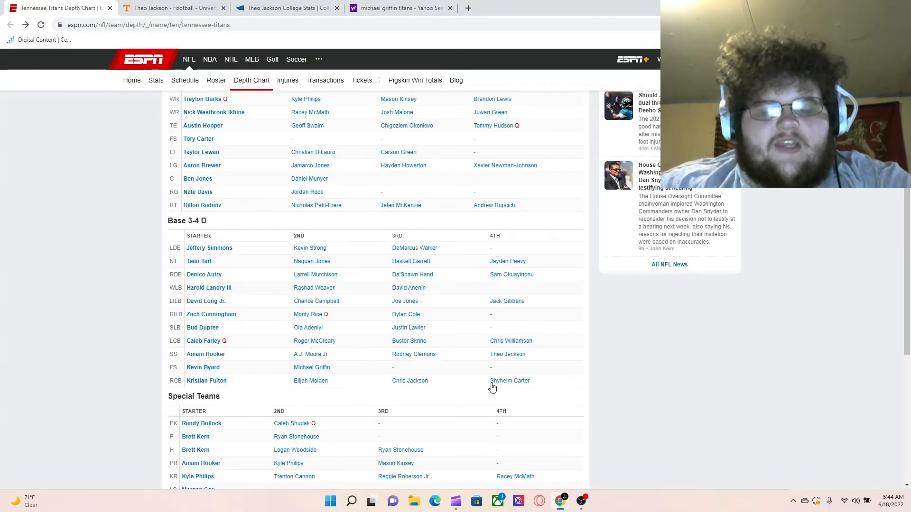
pyautogui.moveTo(324, 364)
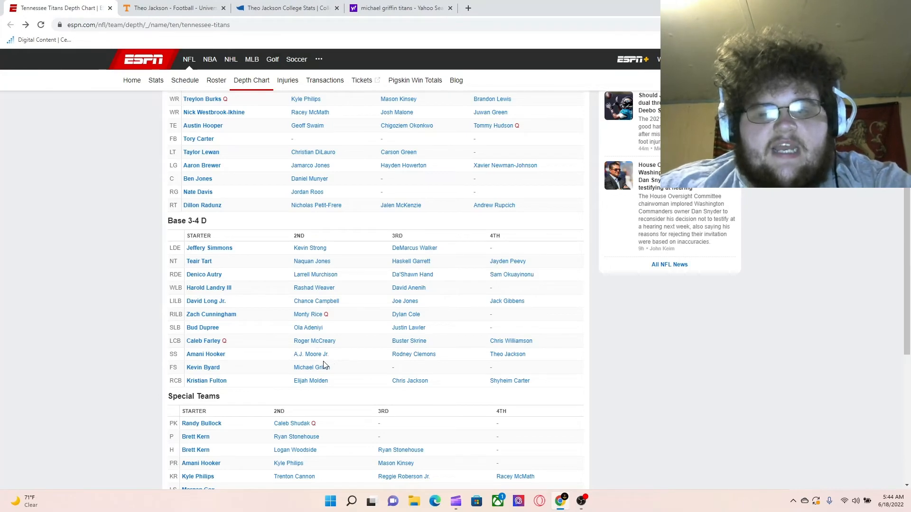
pyautogui.click(509, 381)
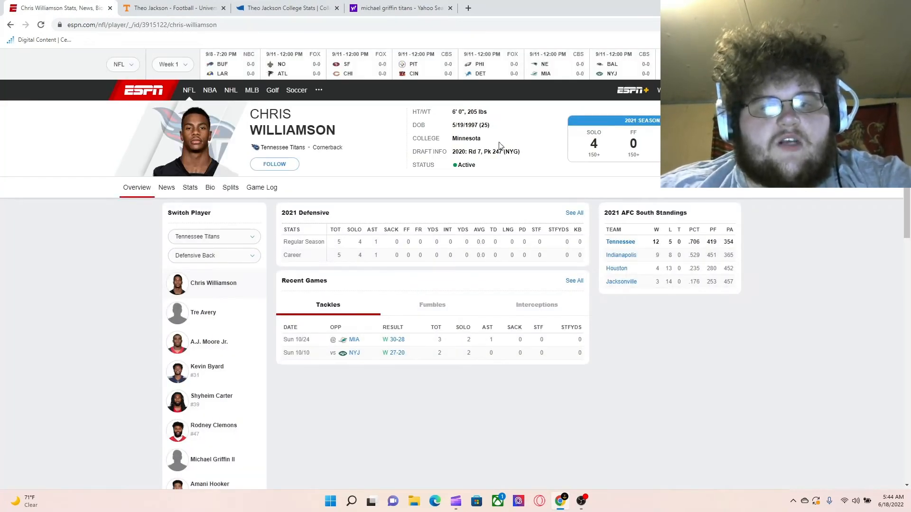
pyautogui.moveTo(10, 28)
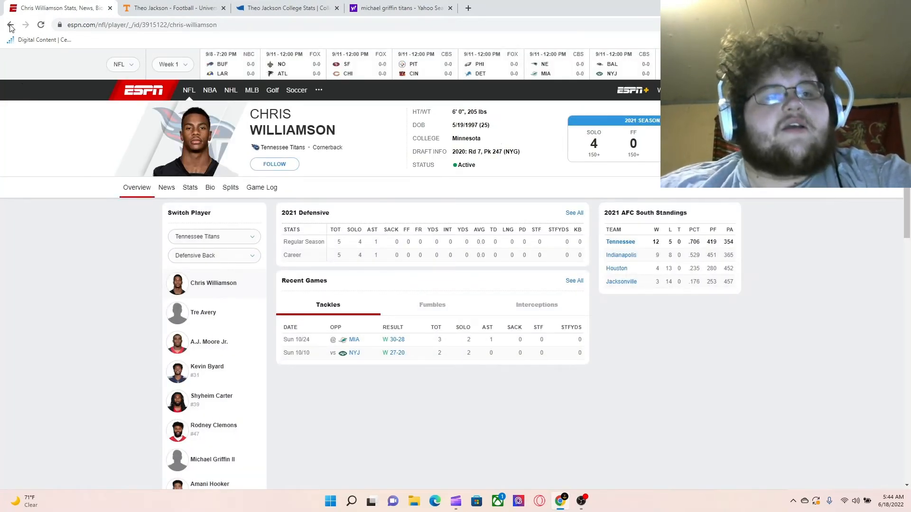
pyautogui.click(11, 25)
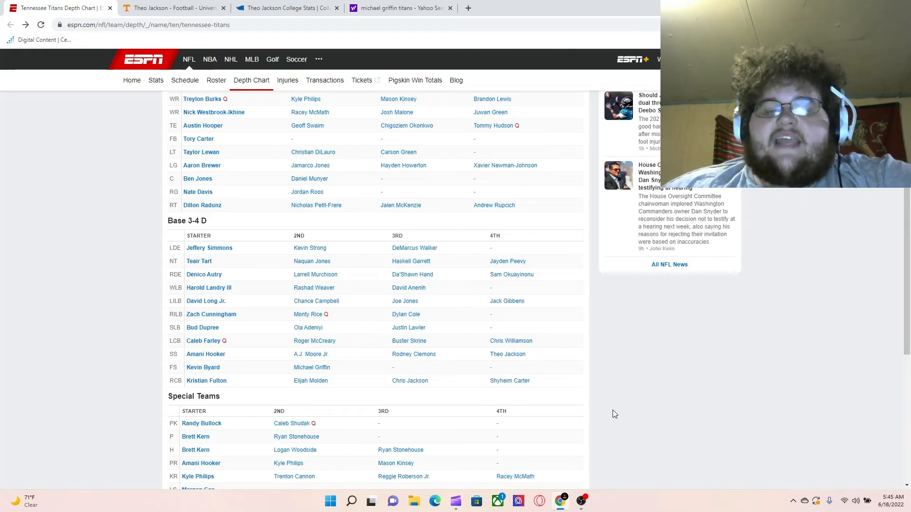
pyautogui.moveTo(284, 316)
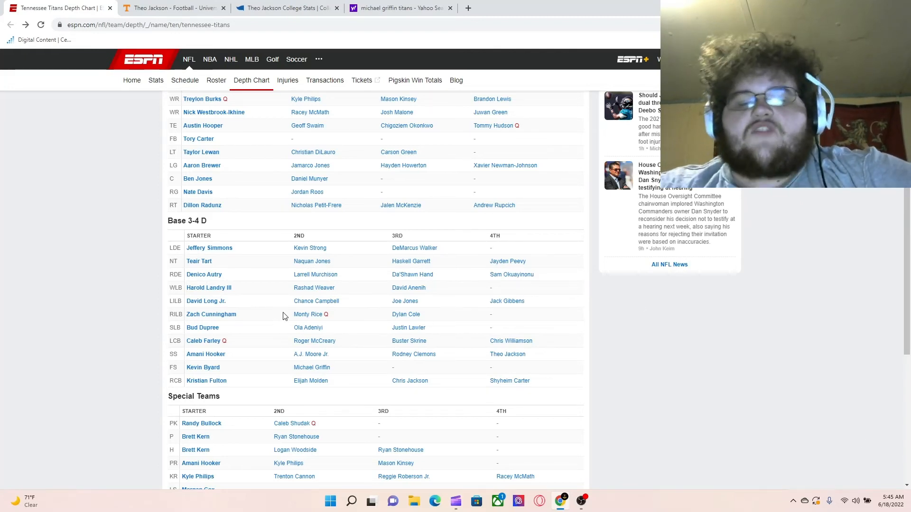
# Browse Kevin Byard's ESPN profile, then open Theo Jackson's player page from the depth chart
pyautogui.click(203, 367)
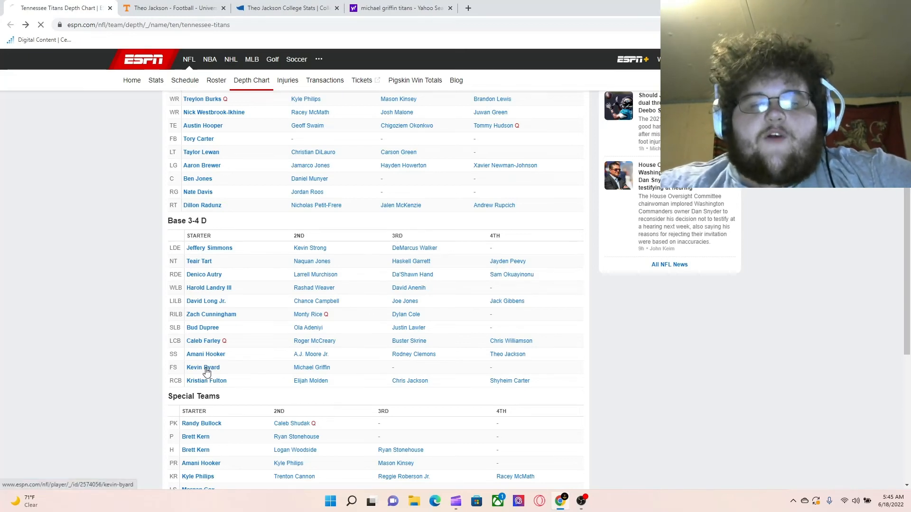
pyautogui.click(203, 367)
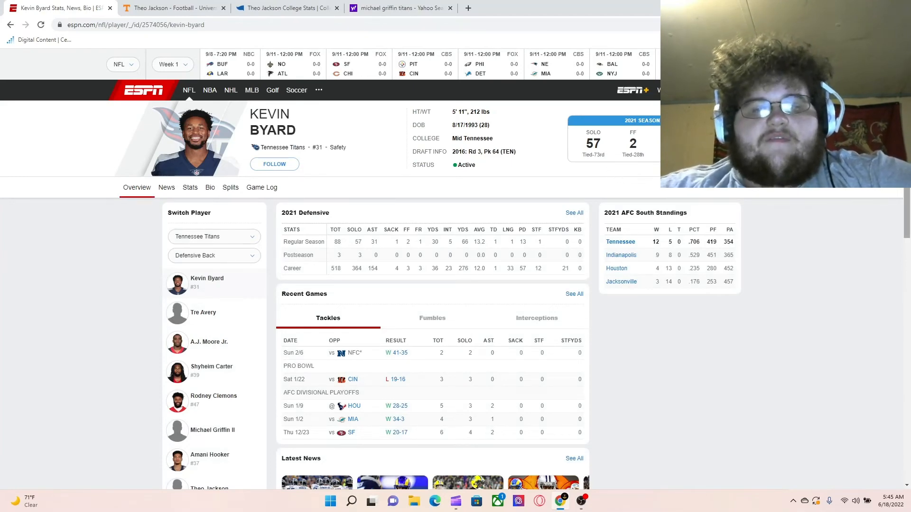
pyautogui.scroll(-3)
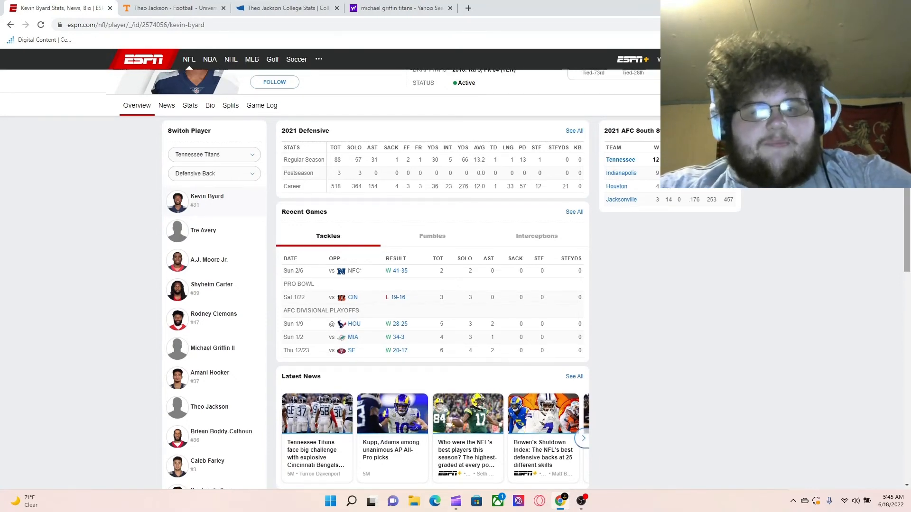
pyautogui.scroll(-3)
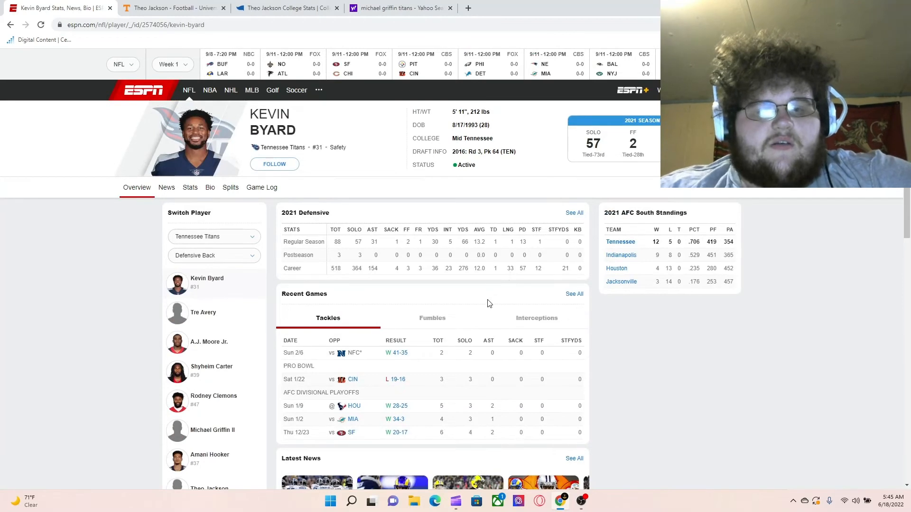
pyautogui.moveTo(624, 426)
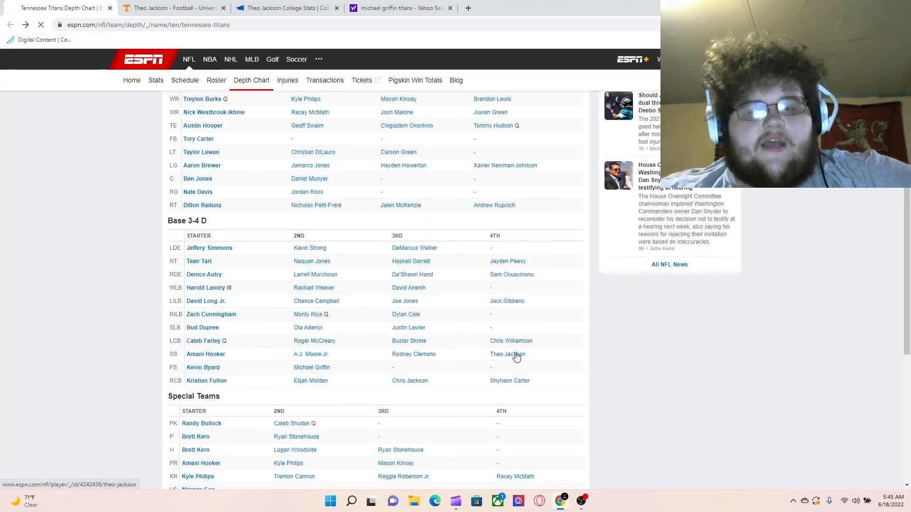
pyautogui.click(507, 354)
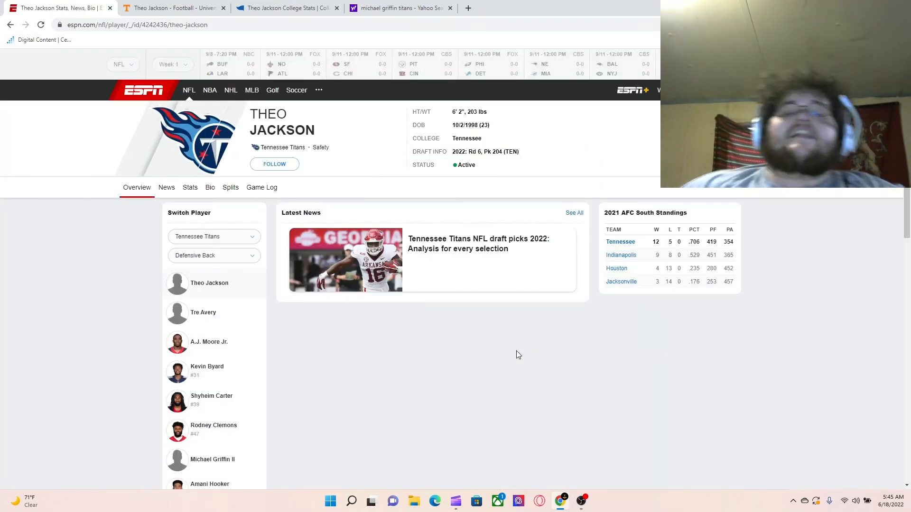